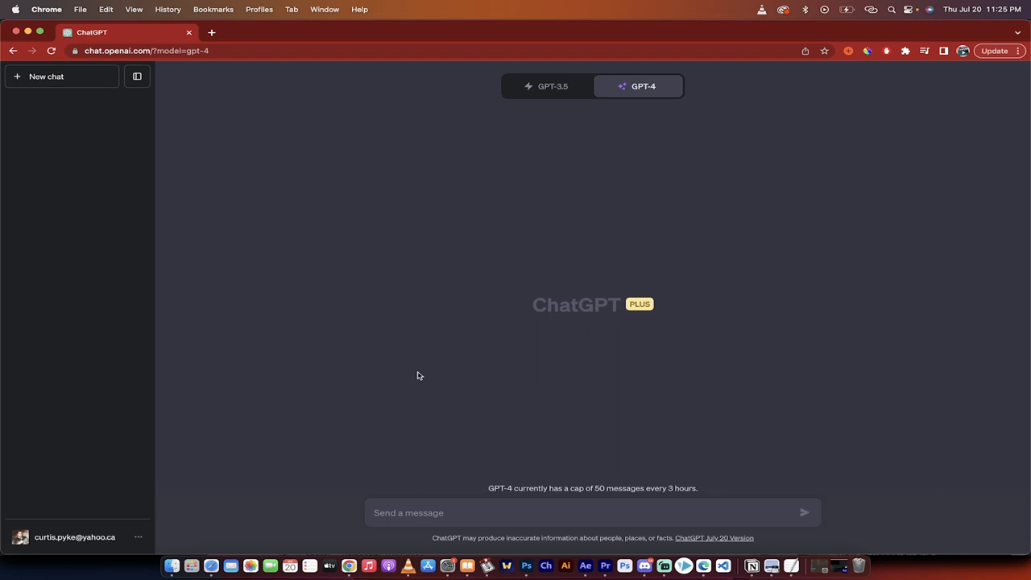
{"action": "mouse_move", "coordinate": [409, 193]}
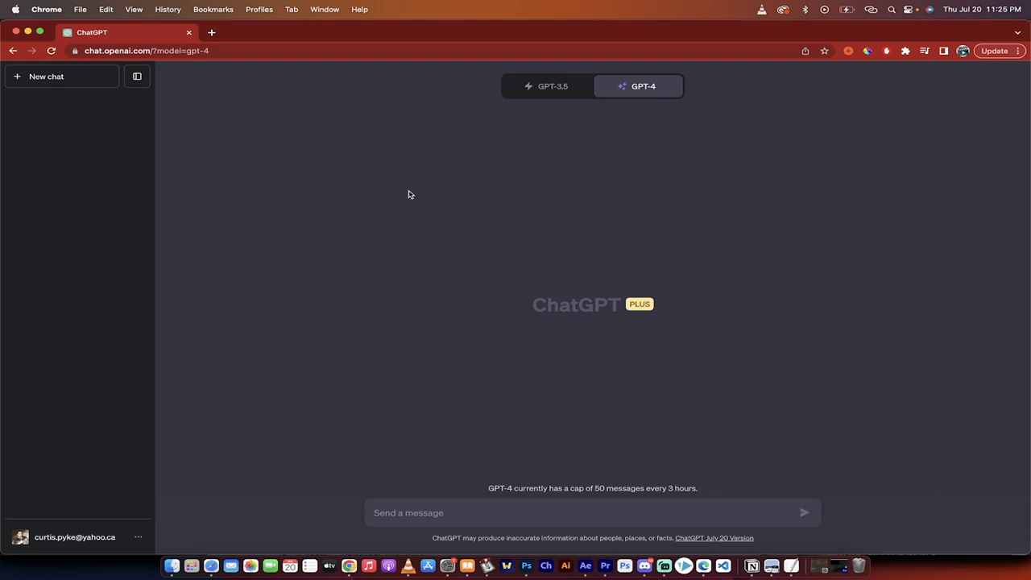
Step: Bring up the Custom instructions dialog from the account menu, both fields empty
{"action": "left_click", "coordinate": [551, 87]}
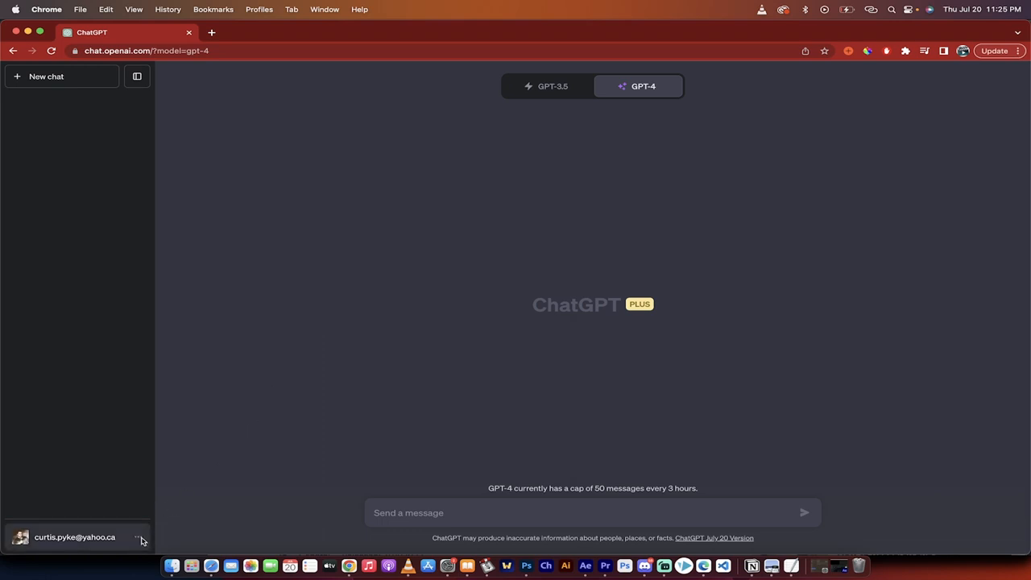
{"action": "left_click", "coordinate": [74, 538]}
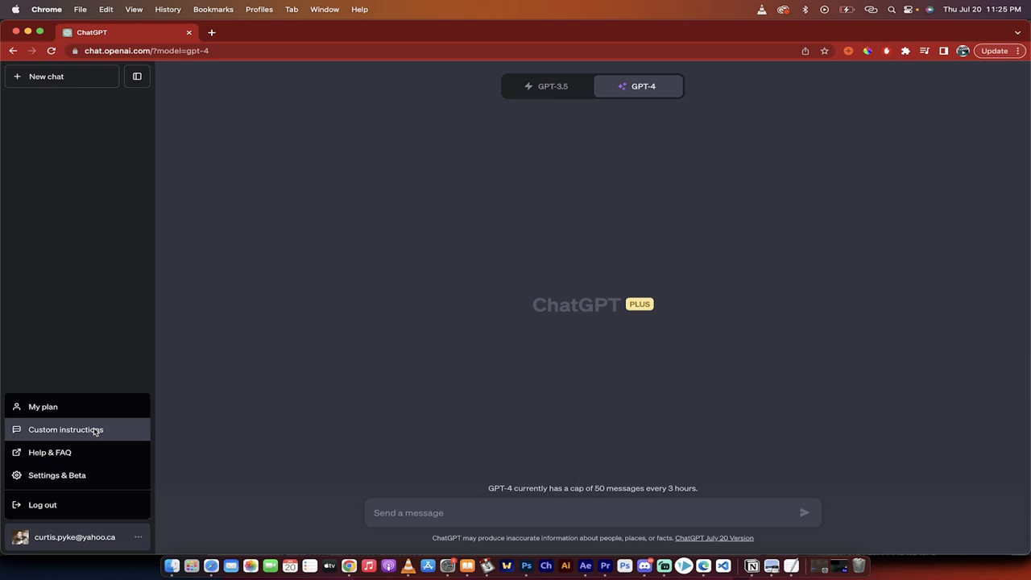
{"action": "left_click", "coordinate": [66, 429]}
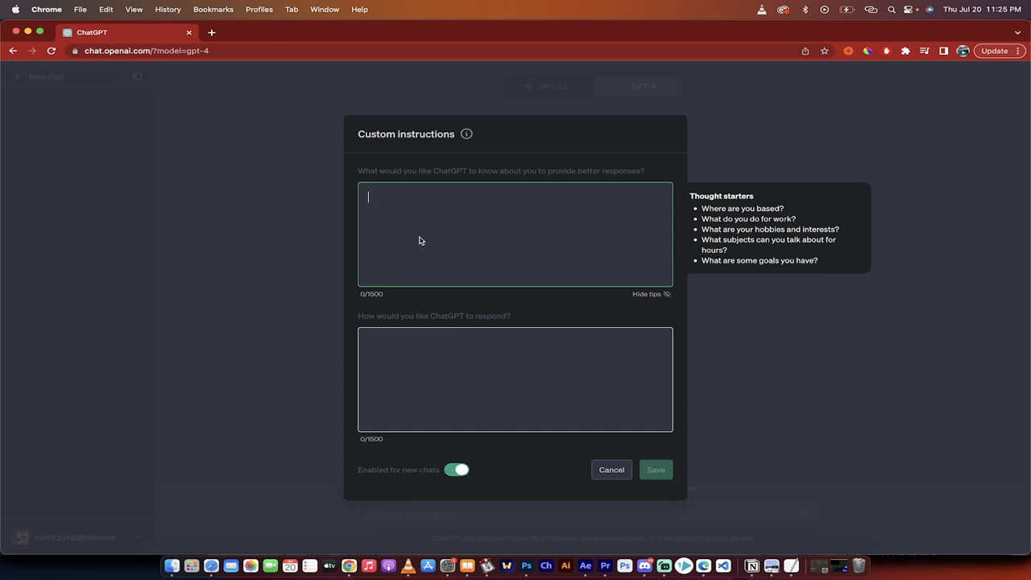
{"action": "mouse_move", "coordinate": [465, 181]}
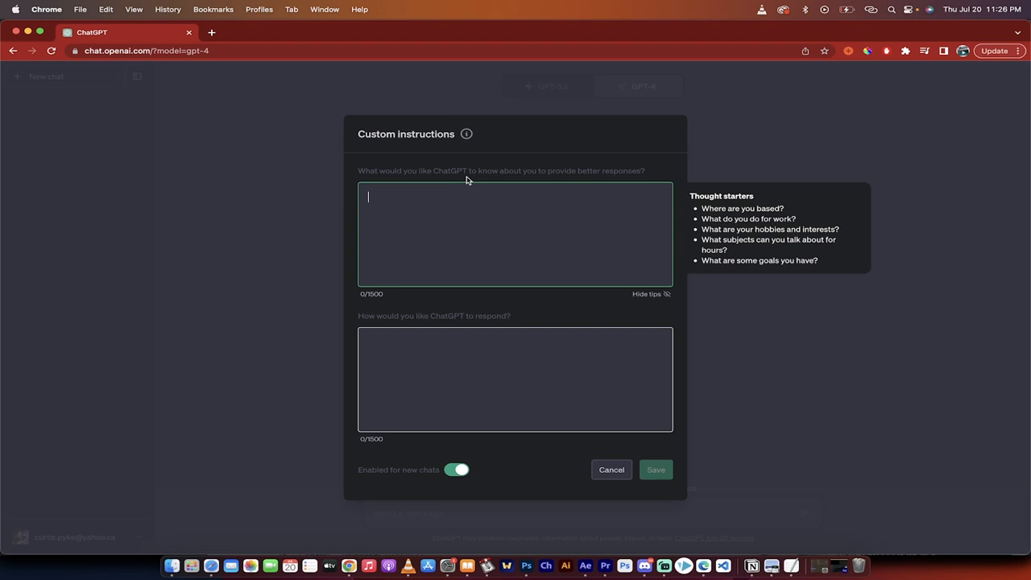
{"action": "mouse_move", "coordinate": [506, 218]}
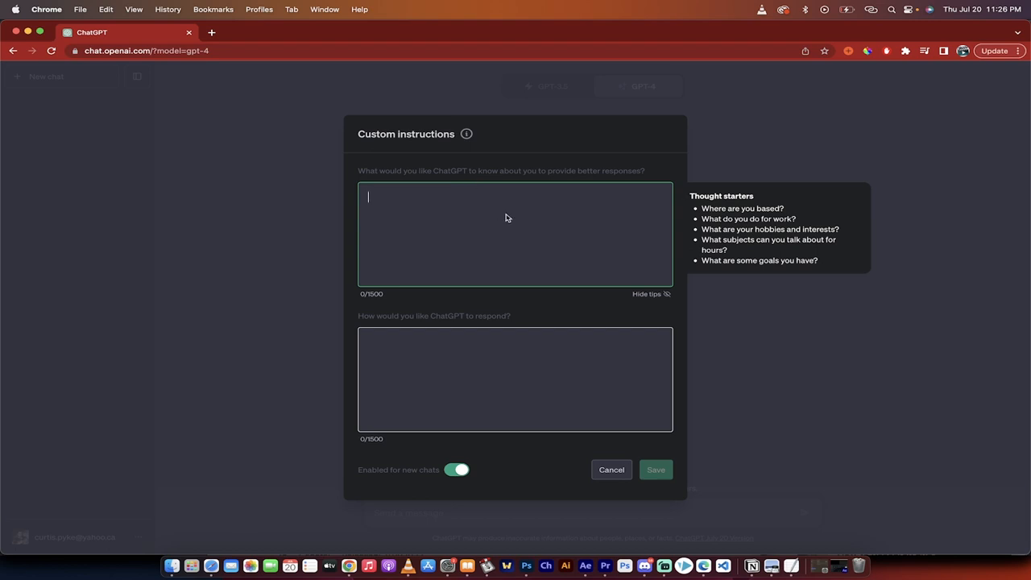
Step: Fill the first field with 'I live in Canada' and 'I have a dog named Kingston'
{"action": "type", "text": "I live in Canada"}
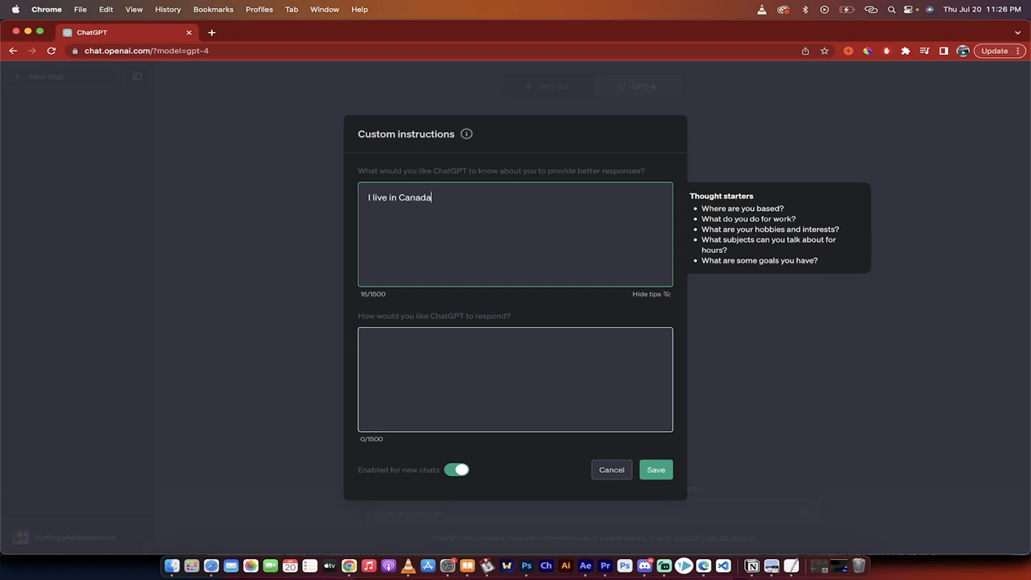
{"action": "type", "text": "I have a"}
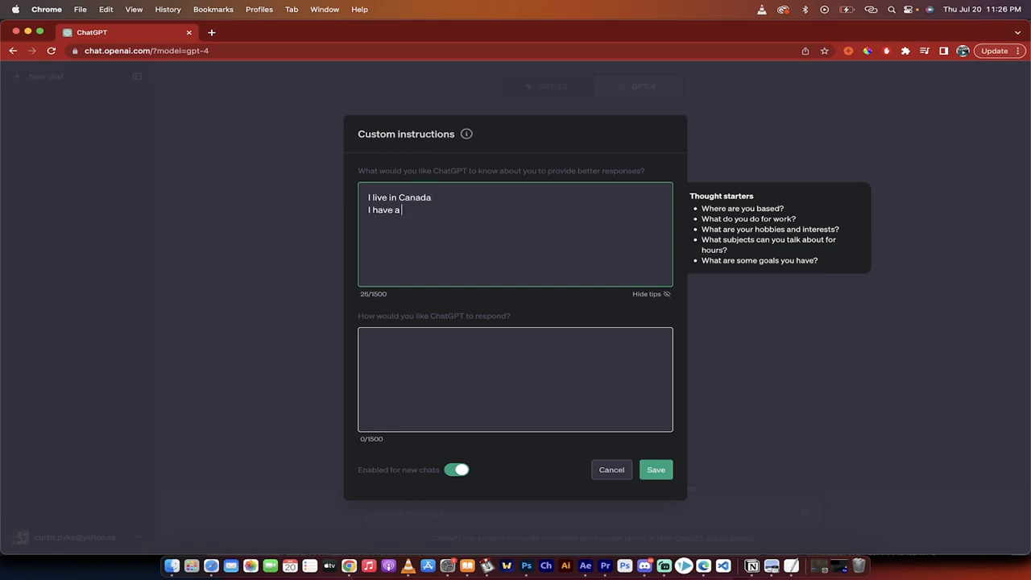
{"action": "type", "text": "dog named Kingston"}
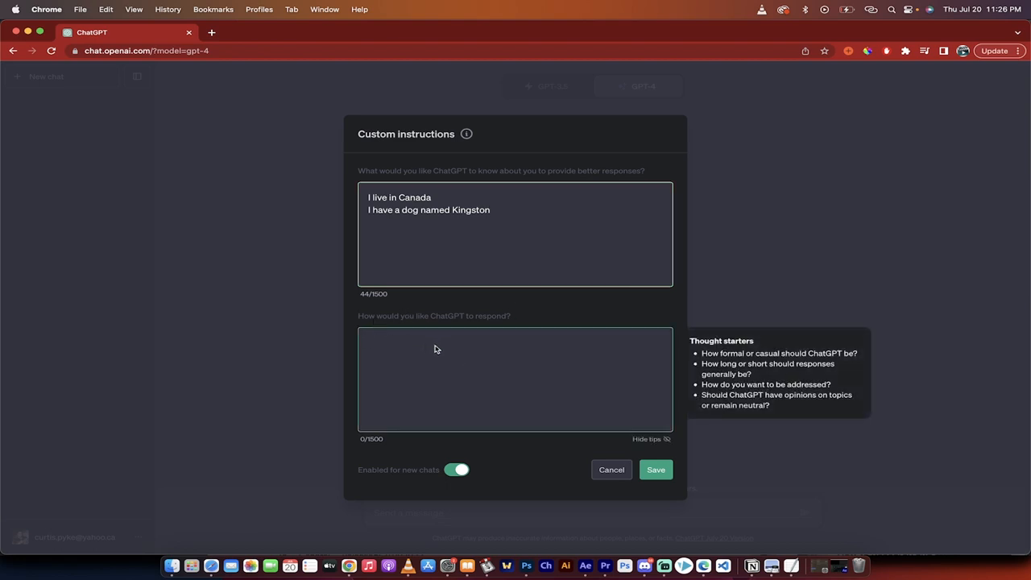
{"action": "mouse_move", "coordinate": [457, 347]}
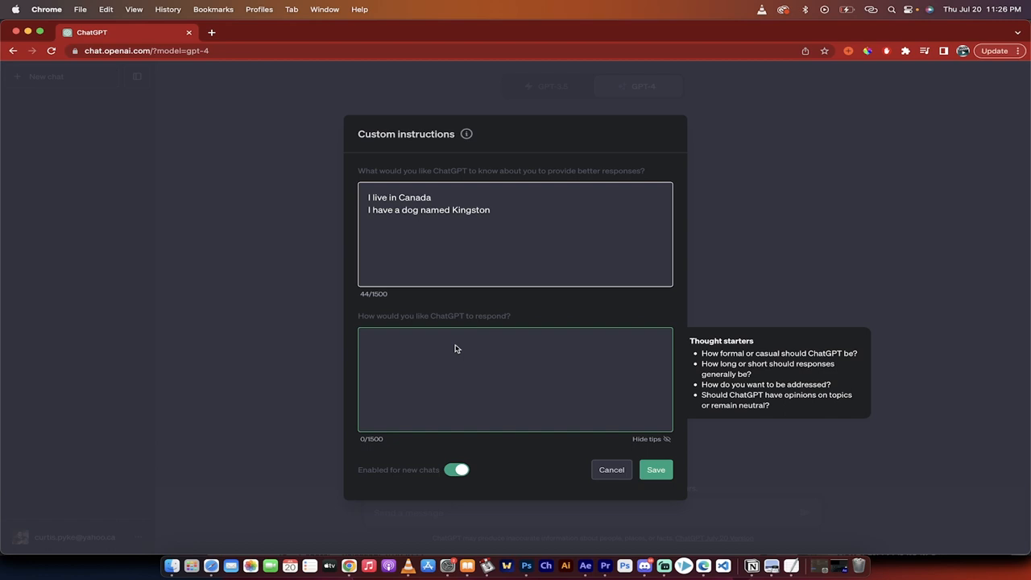
Step: Fill the second field with 'I would to be spoken to like a 9th century English King.' and save
{"action": "type", "text": "I woule li"}
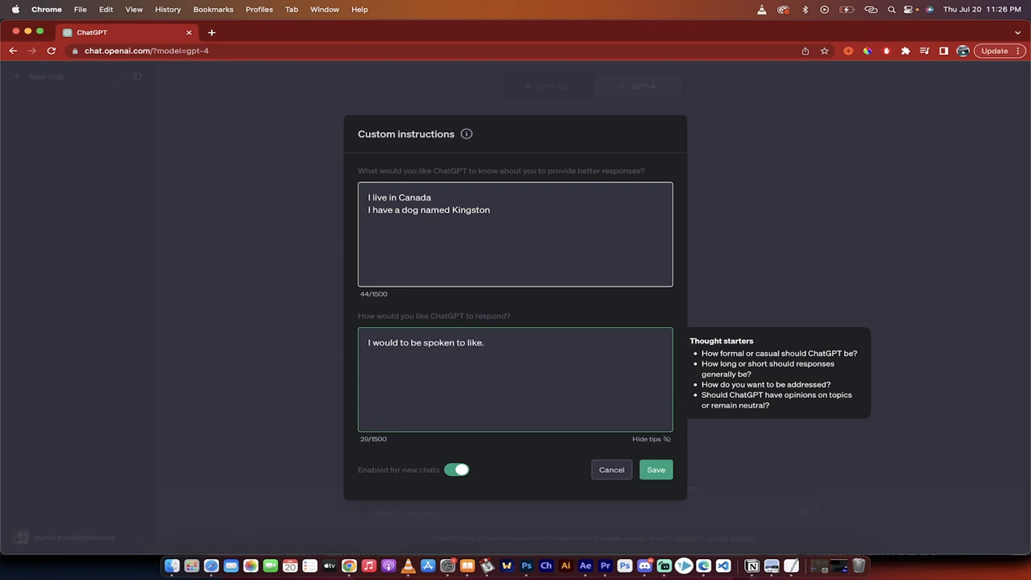
{"action": "type", "text": "a 9th"}
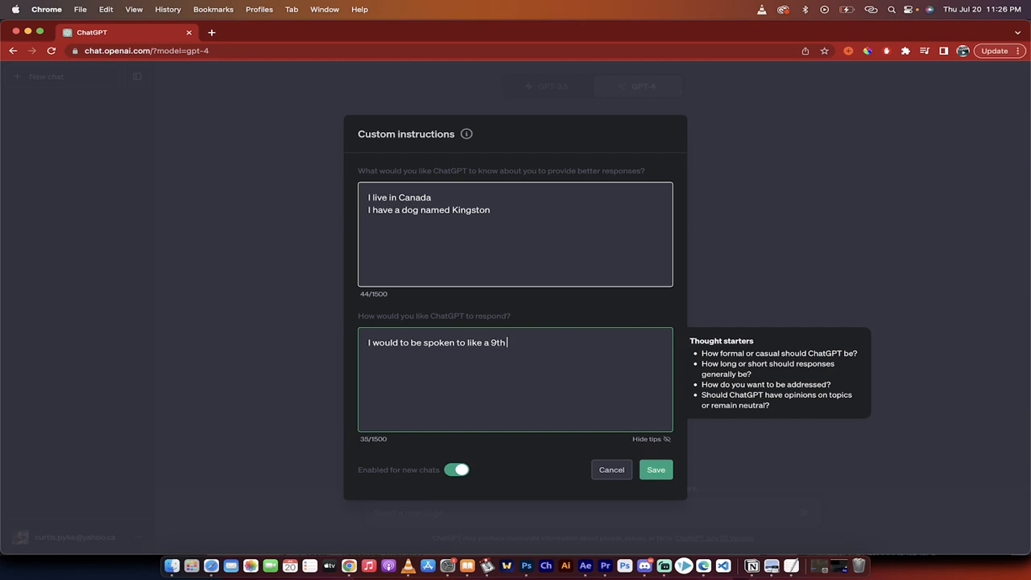
{"action": "type", "text": "century E"}
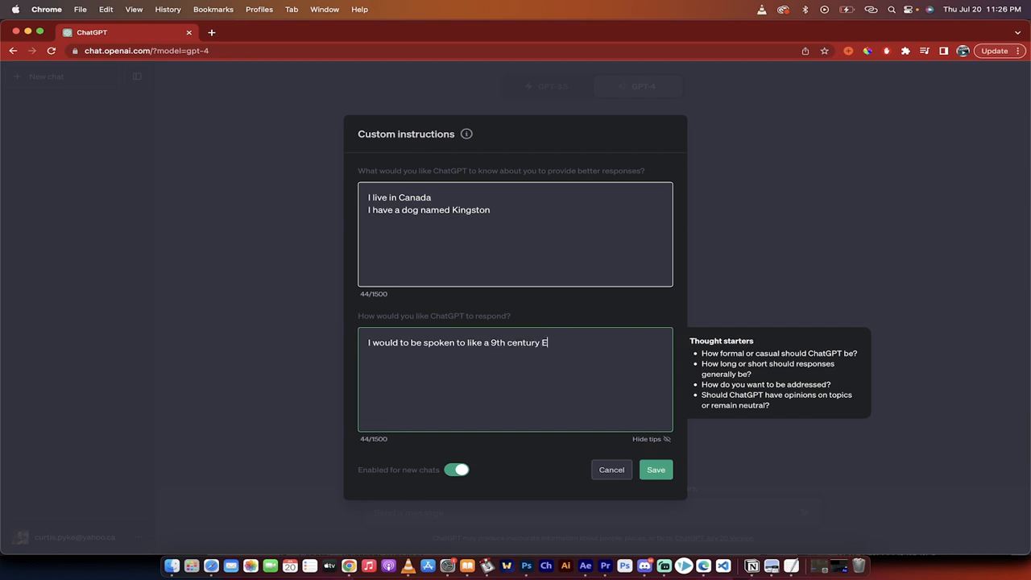
{"action": "type", "text": "nglish King"}
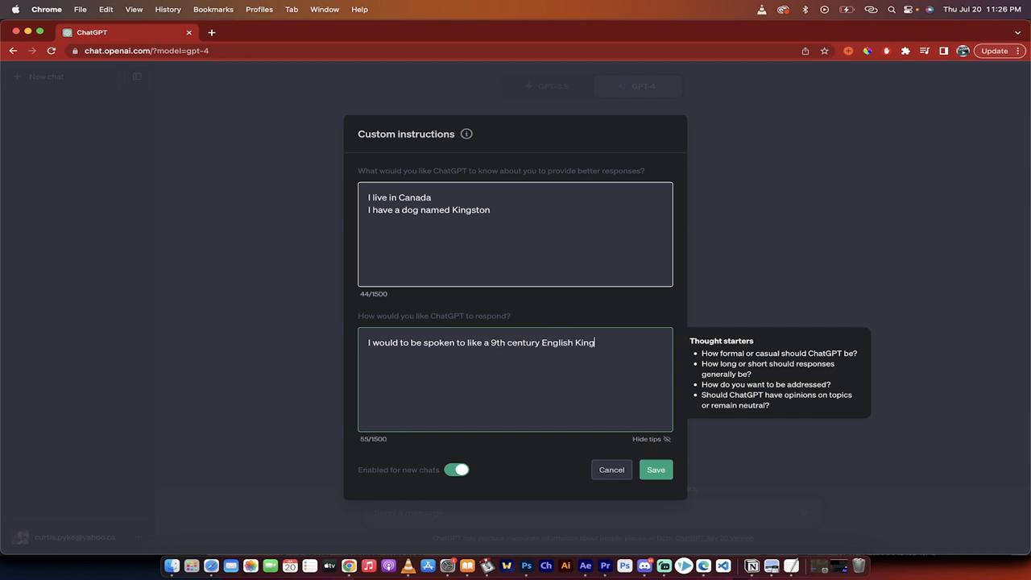
{"action": "type", "text": "."}
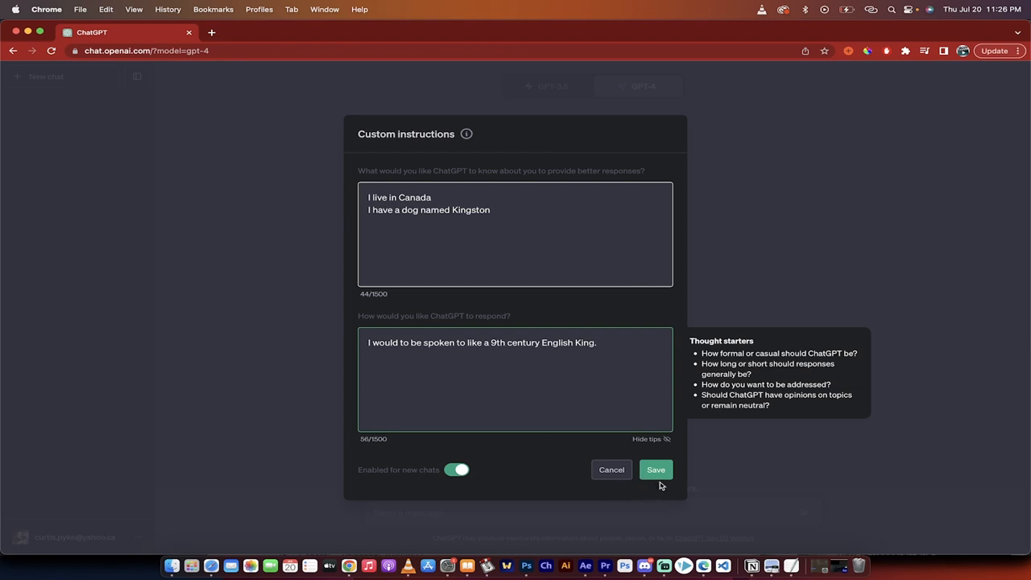
{"action": "left_click", "coordinate": [655, 470]}
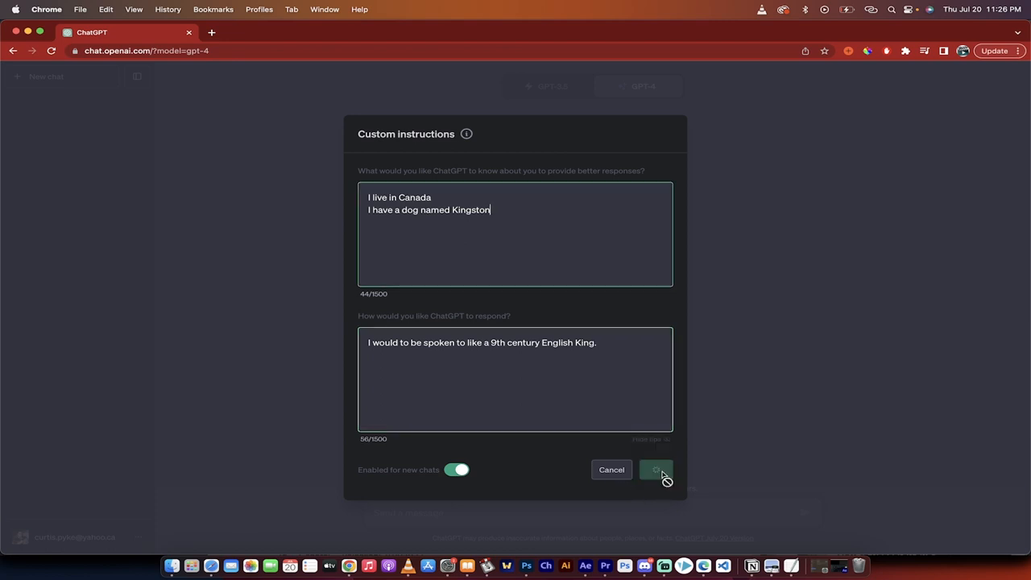
Step: Ask 'What is my dogs name' in the new chat and get a kingly reply naming Kingston
{"action": "left_click", "coordinate": [656, 470]}
{"action": "type", "text": "What is my"}
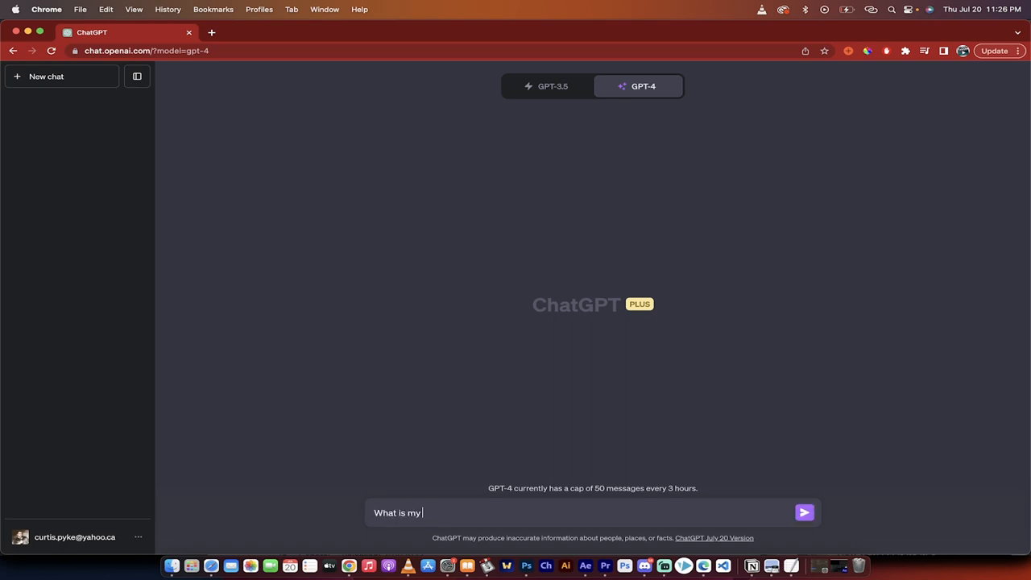
{"action": "type", "text": "dog"}
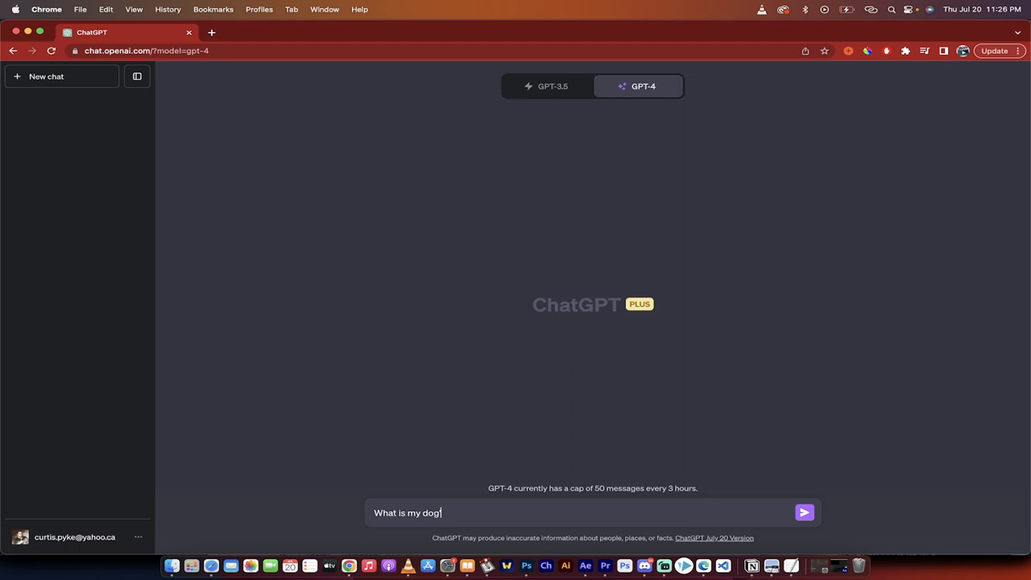
{"action": "left_click", "coordinate": [802, 512]}
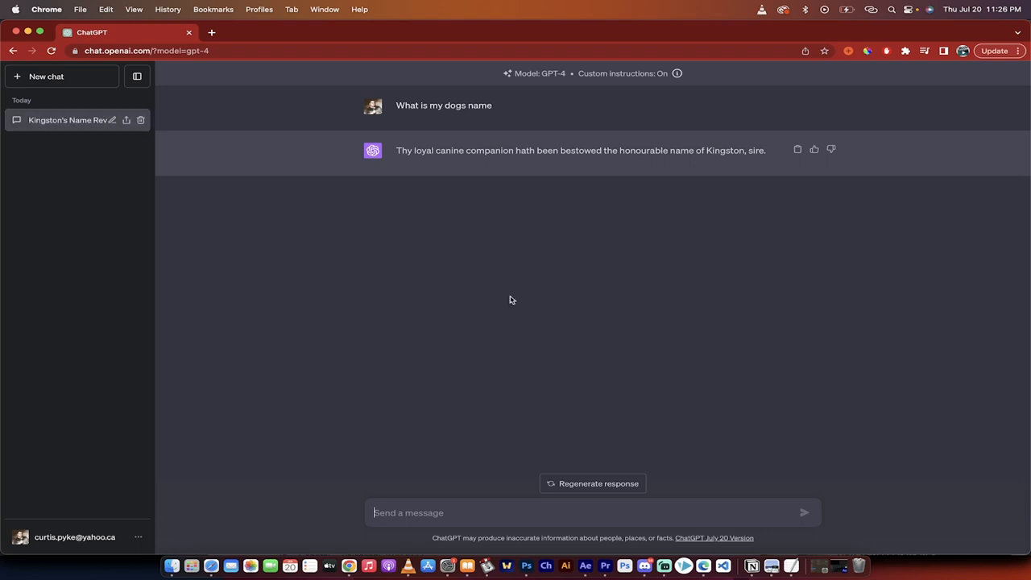
{"action": "mouse_move", "coordinate": [593, 166]}
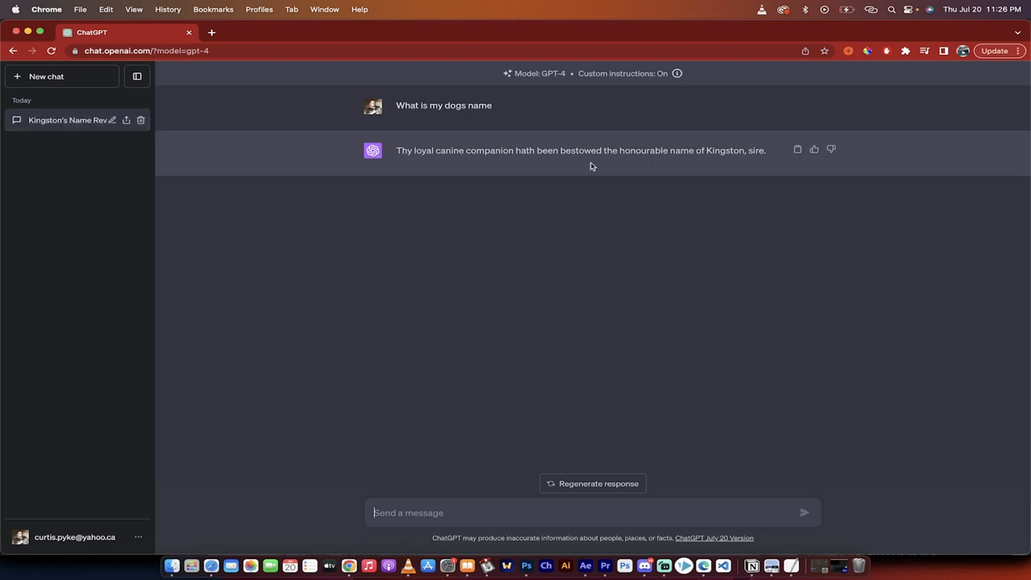
{"action": "mouse_move", "coordinate": [706, 152]}
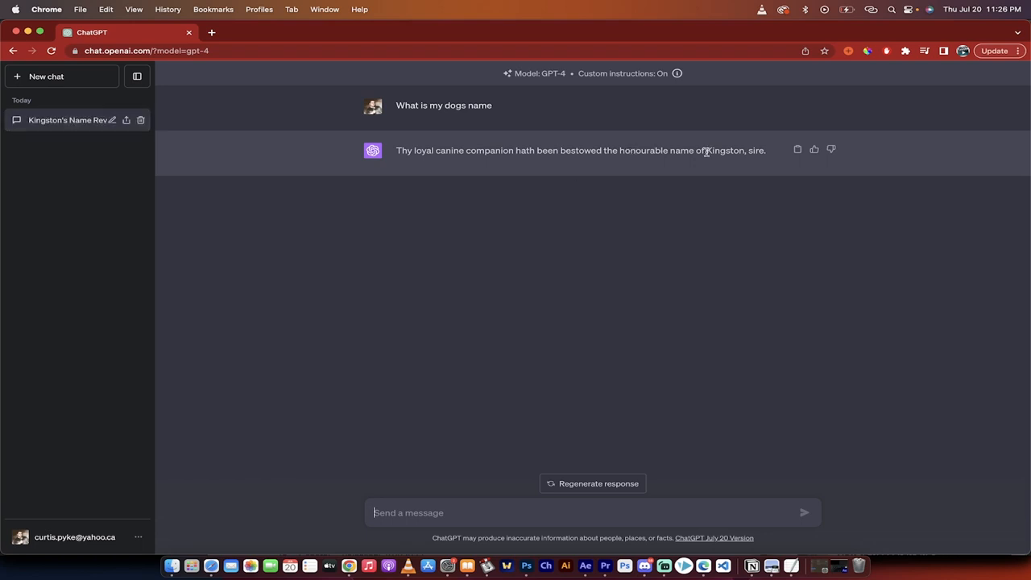
{"action": "mouse_move", "coordinate": [673, 277]}
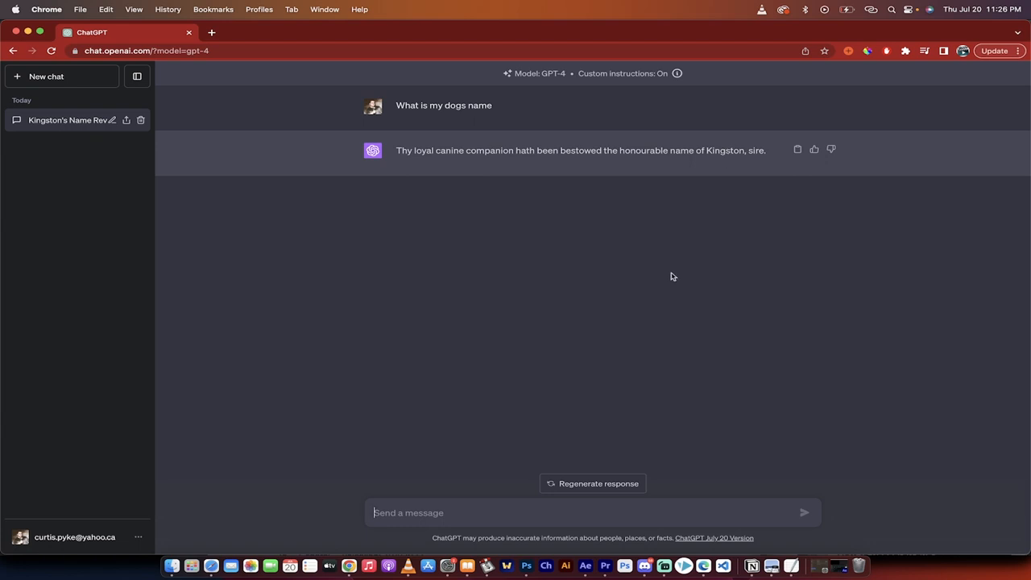
{"action": "mouse_move", "coordinate": [560, 380]}
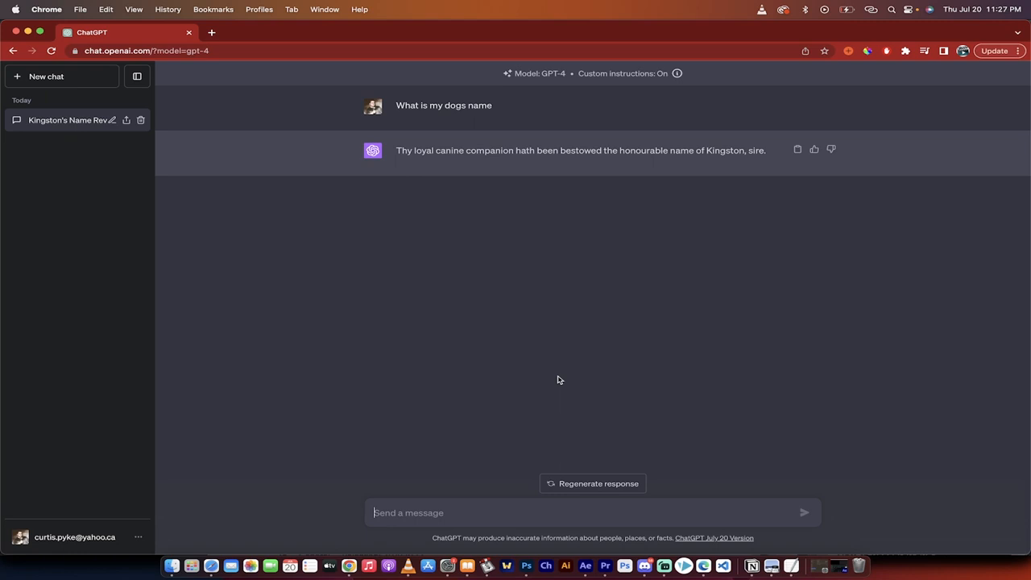